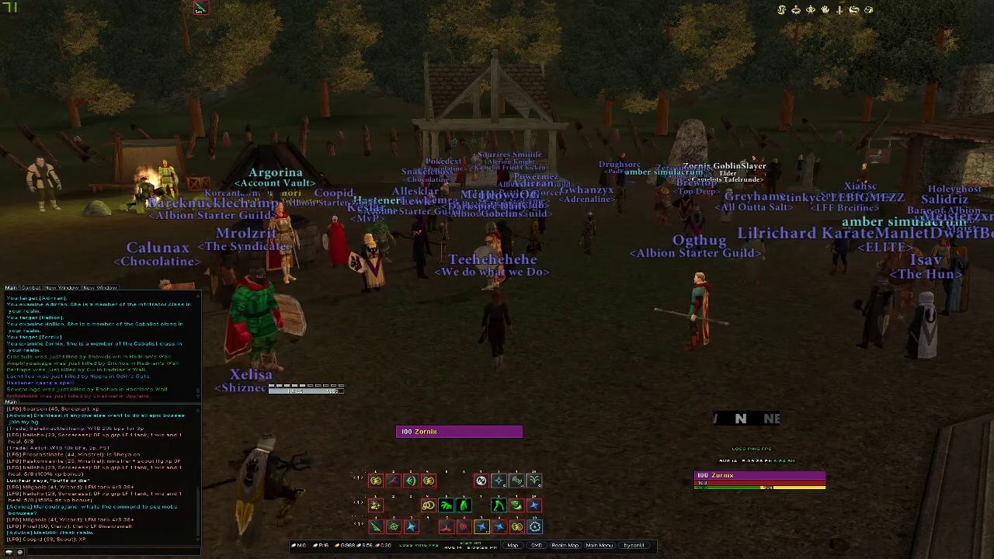
Step: Navigate from Start through Settings, Update & Security and Windows Security to Virus & threat protection
left_click(12, 550)
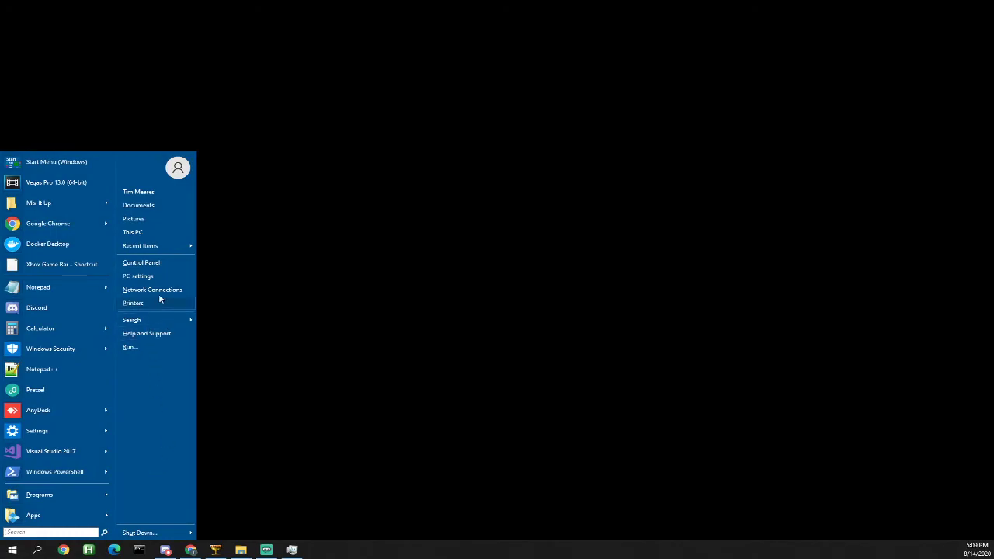
left_click(136, 277)
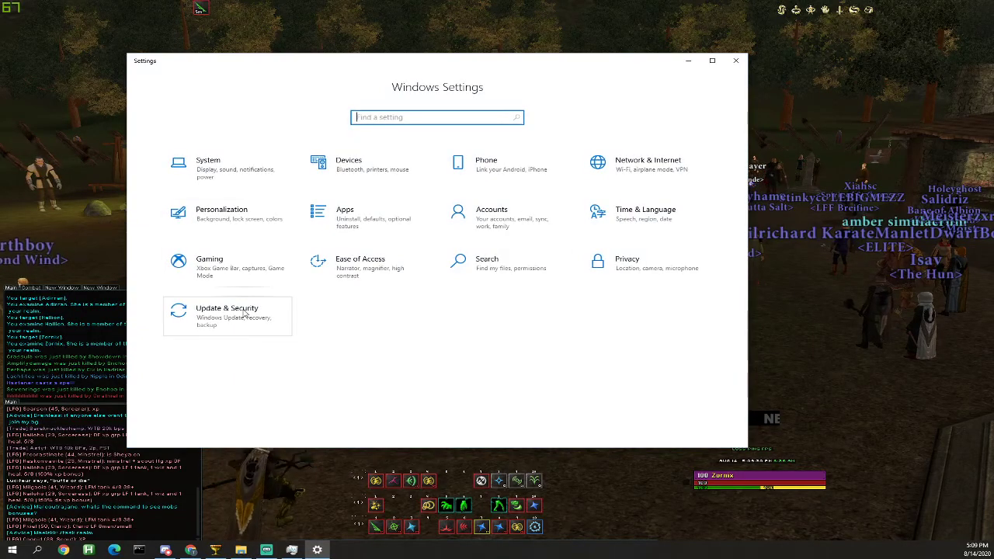
left_click(227, 316)
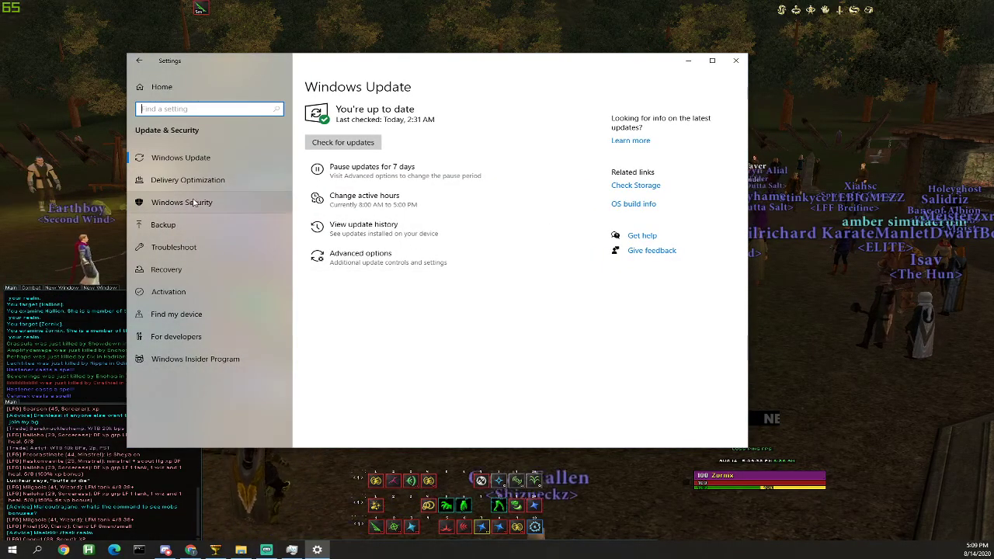
left_click(180, 202)
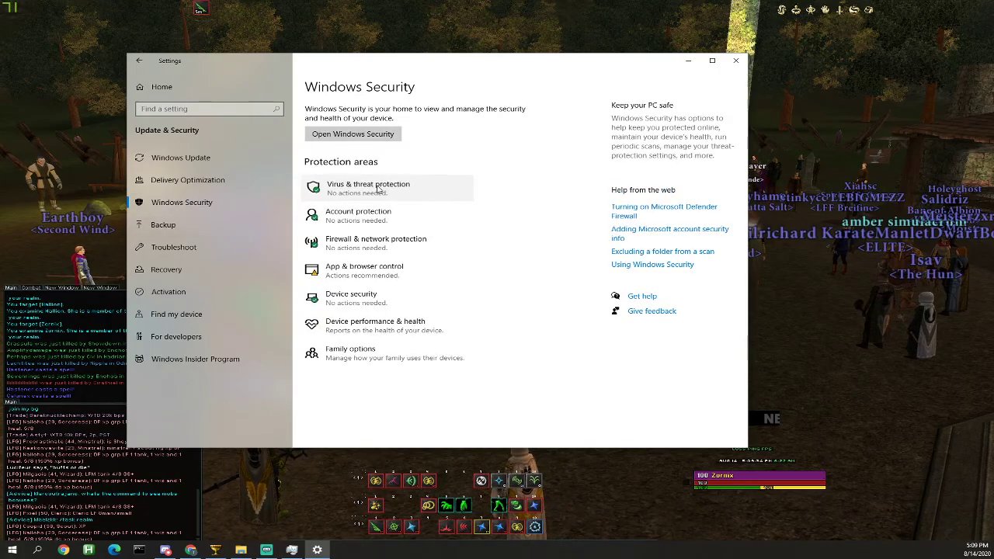
left_click(368, 187)
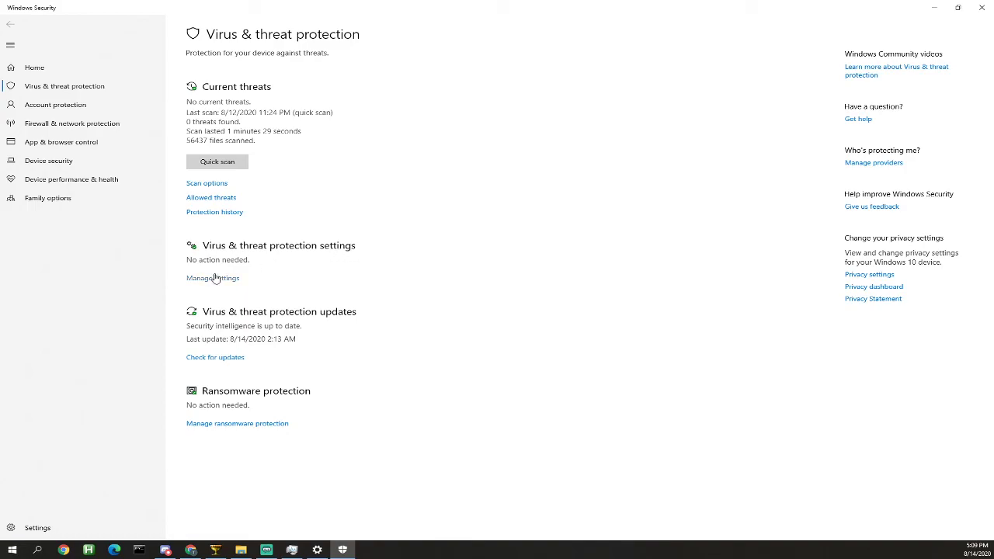
Step: Reach Exclusions via Manage settings and begin adding a Process-type exclusion
left_click(211, 276)
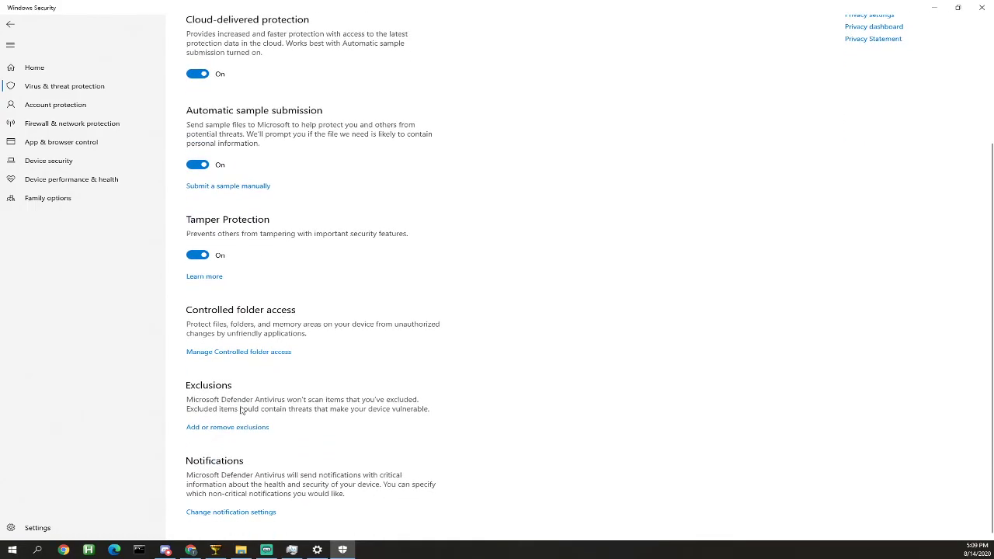
scroll("up", 3)
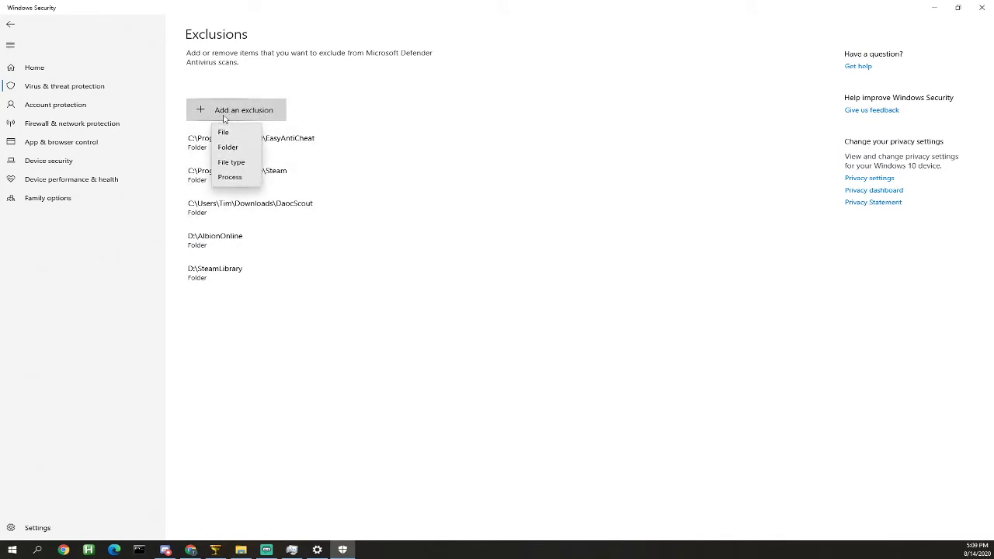
left_click(230, 178)
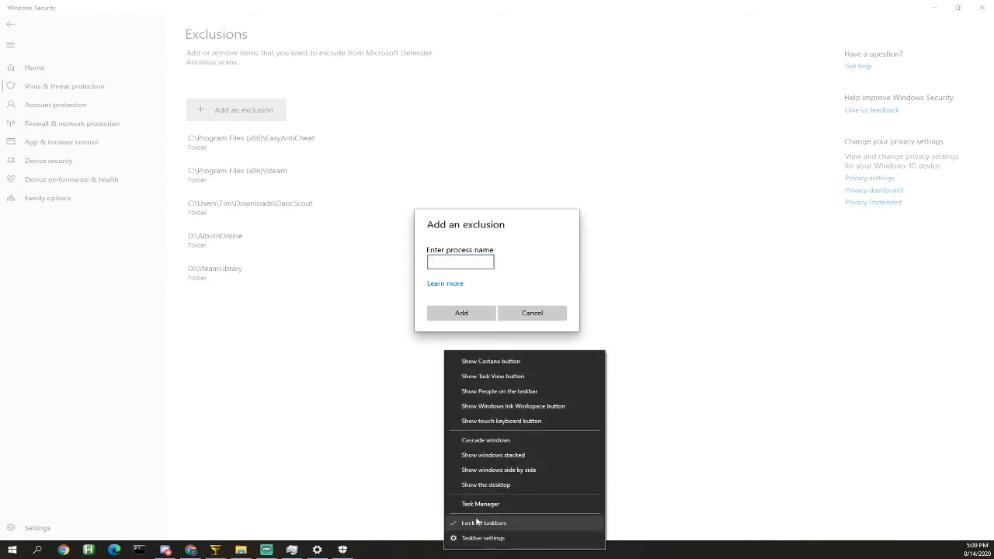
Step: Open Dark Age of Camelot's file location from Task Manager and copy the folder path
left_click(480, 503)
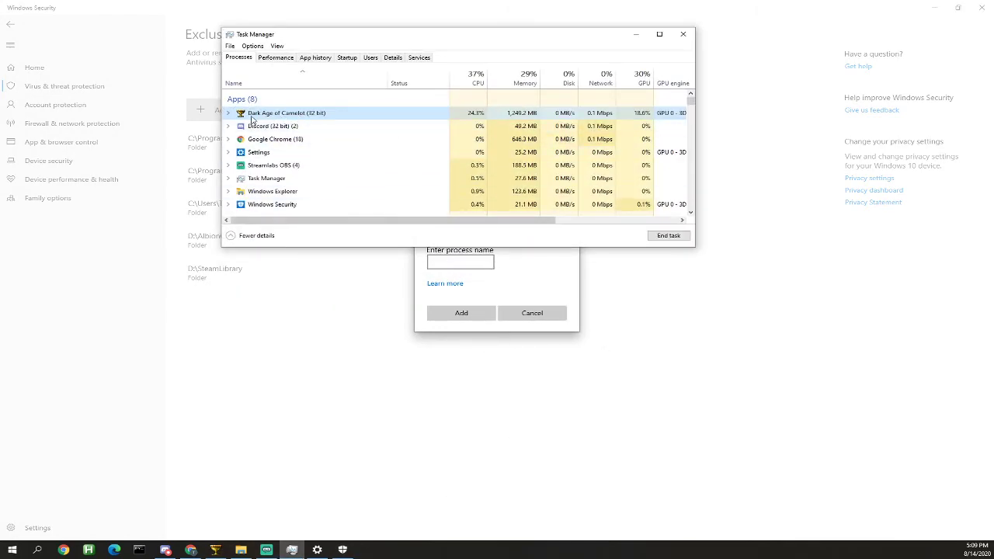
right_click(286, 112)
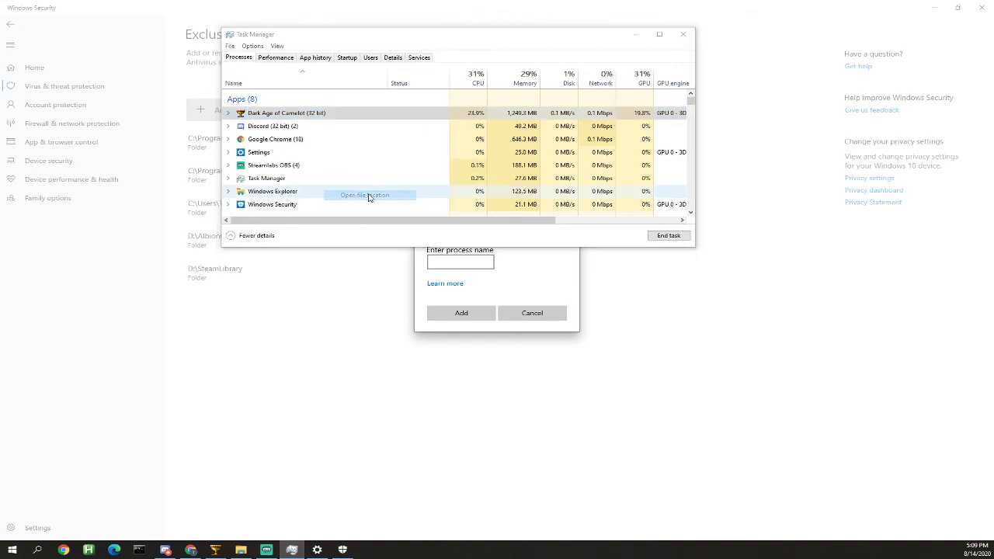
left_click(363, 195)
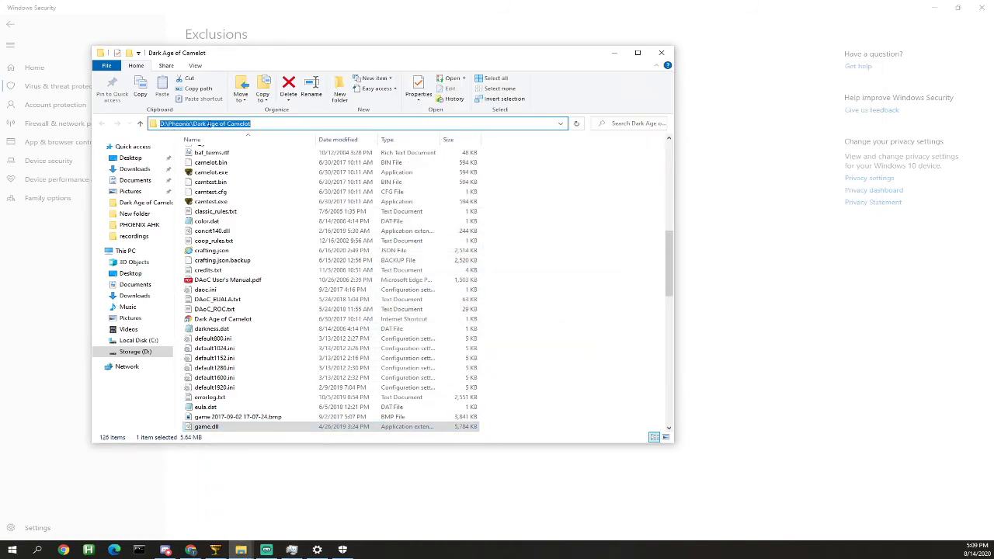
right_click(233, 125)
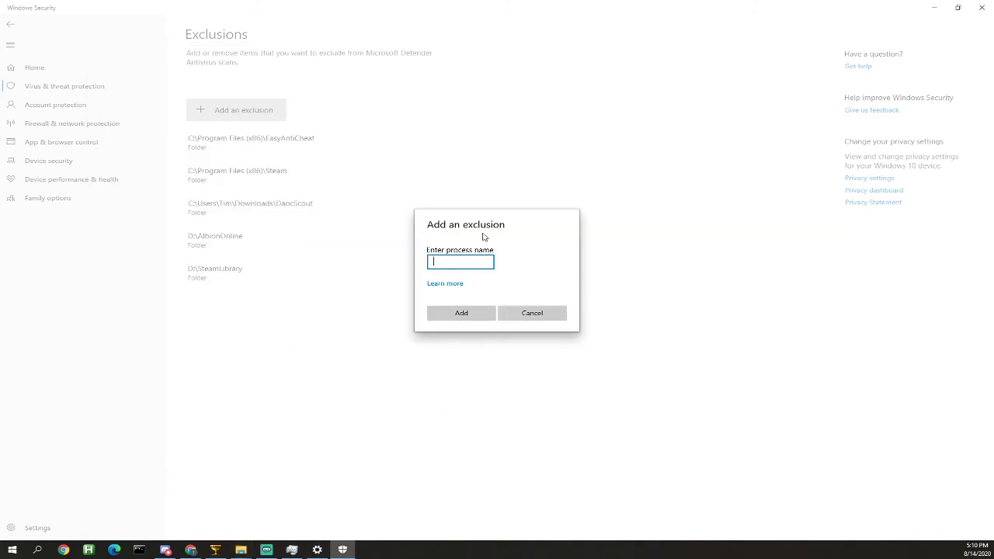
Step: Paste the game folder path, append \game.dll, and add it as the process exclusion
right_click(437, 261)
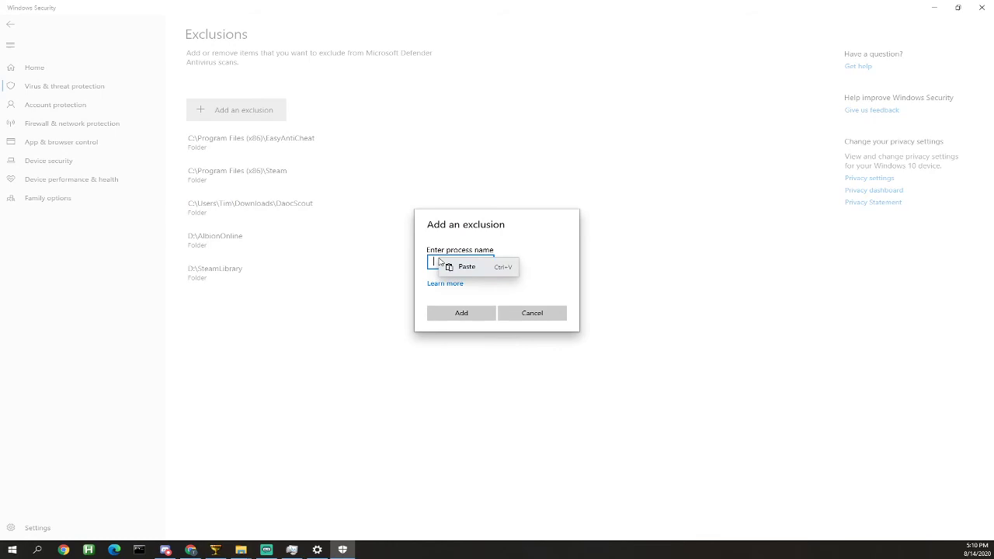
left_click(466, 267)
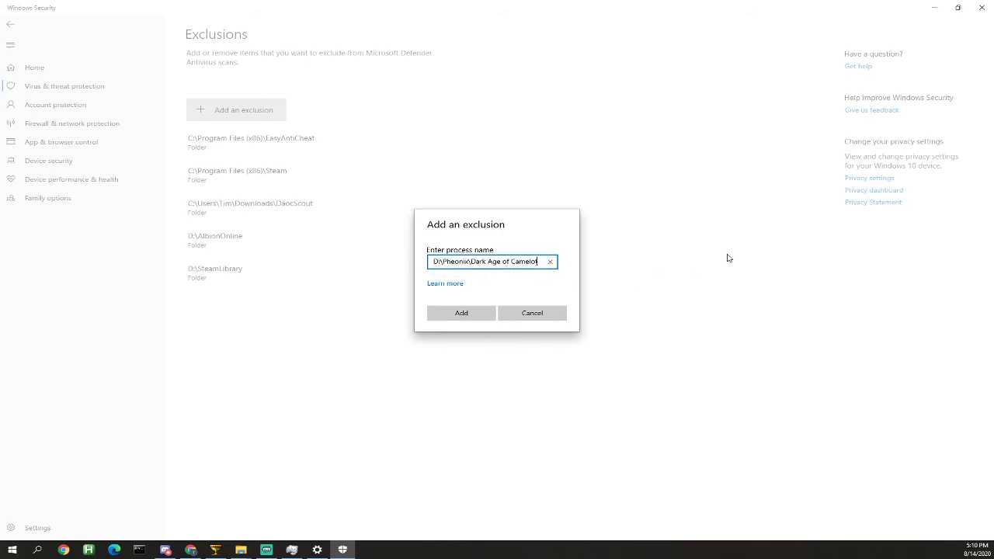
type("\\gam")
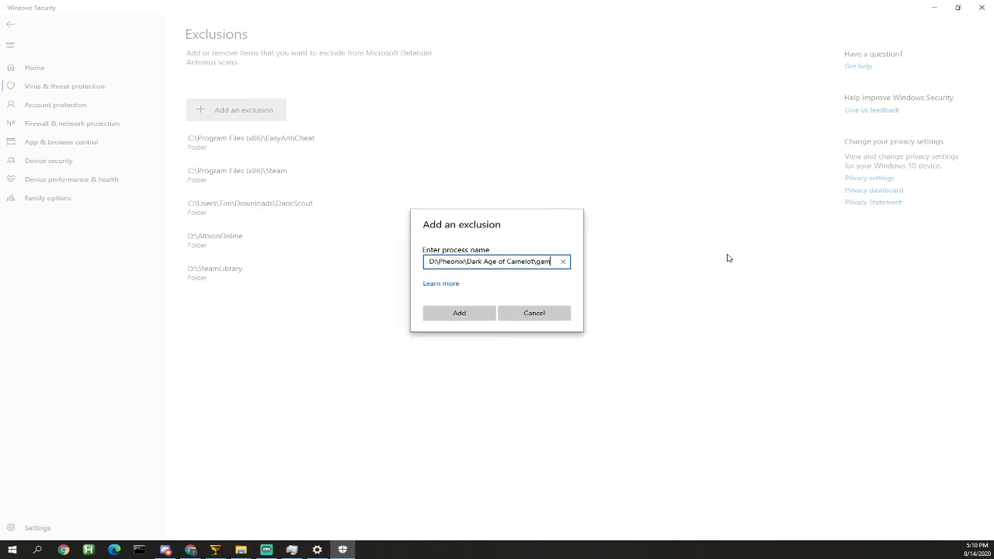
type("e.dll")
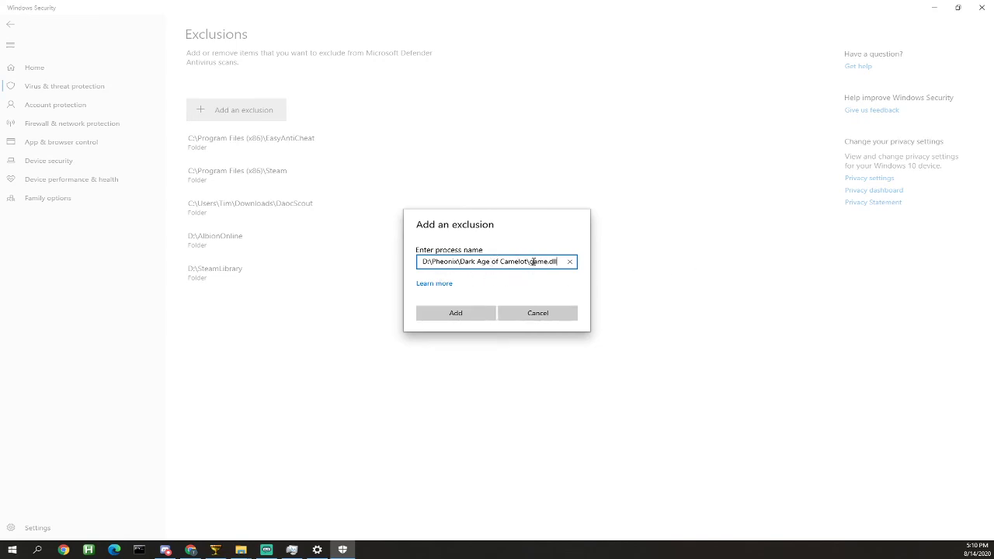
type("game.dll")
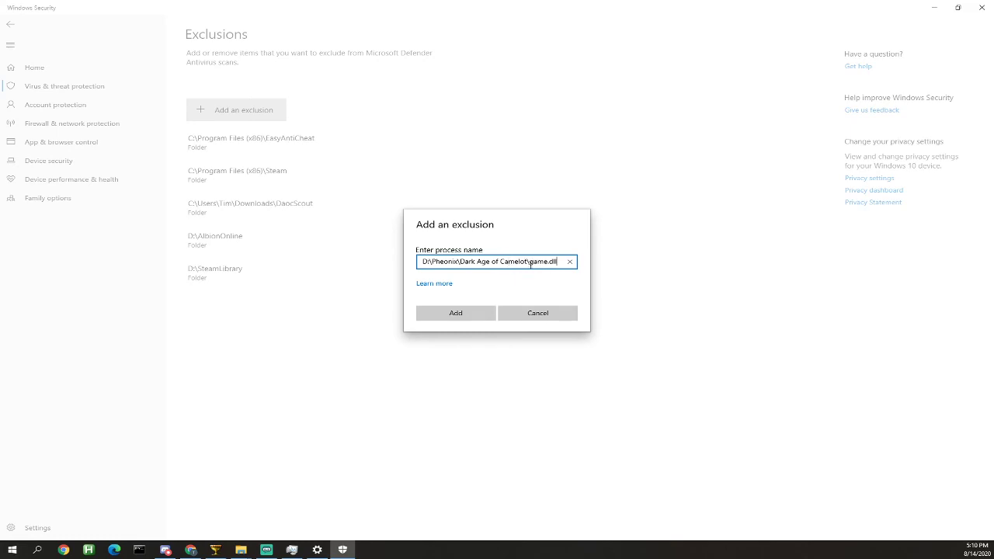
left_click(538, 313)
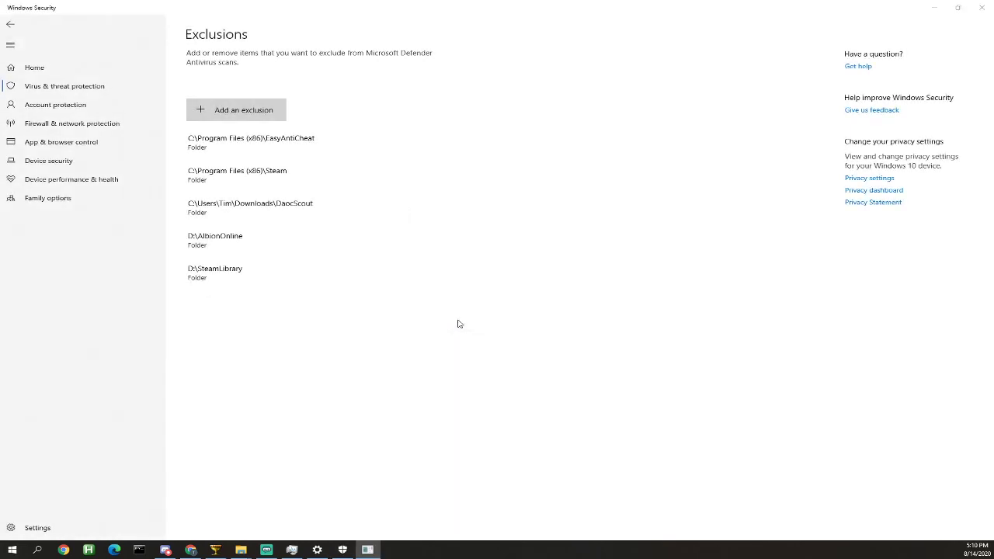
Step: Approve the User Account Control prompt so D:\Pheonix\Dark Age of Camelot\game.dll is listed
left_click(236, 109)
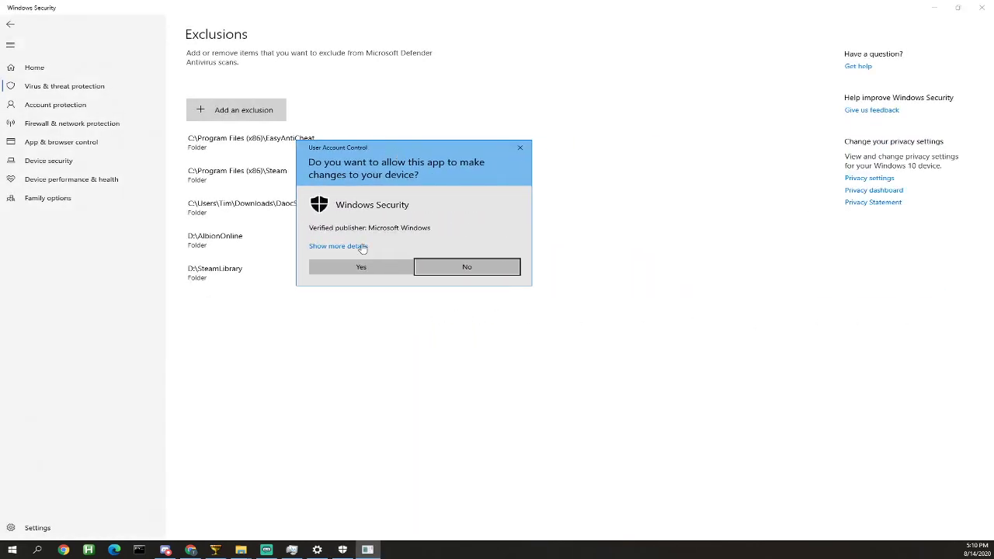
left_click(360, 267)
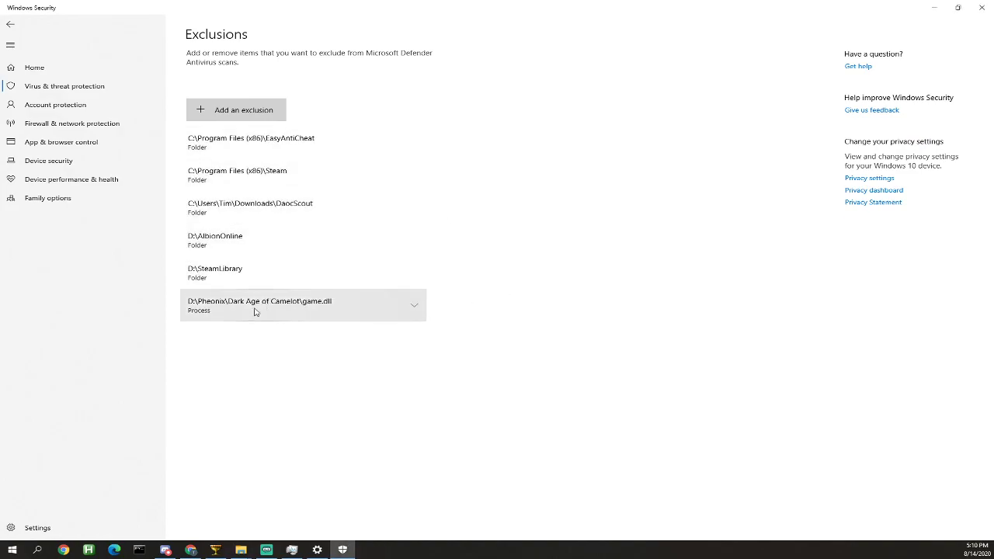
mouse_move(294, 313)
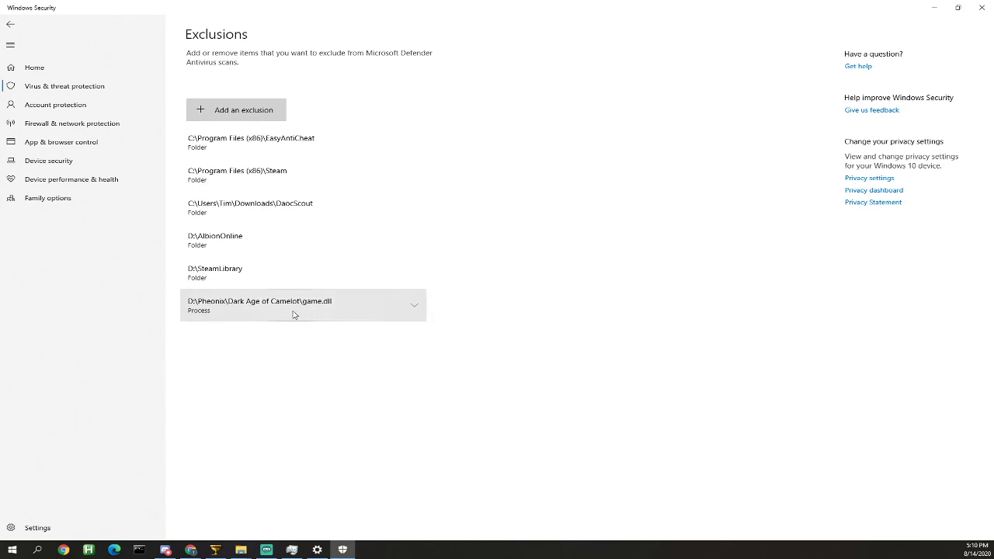